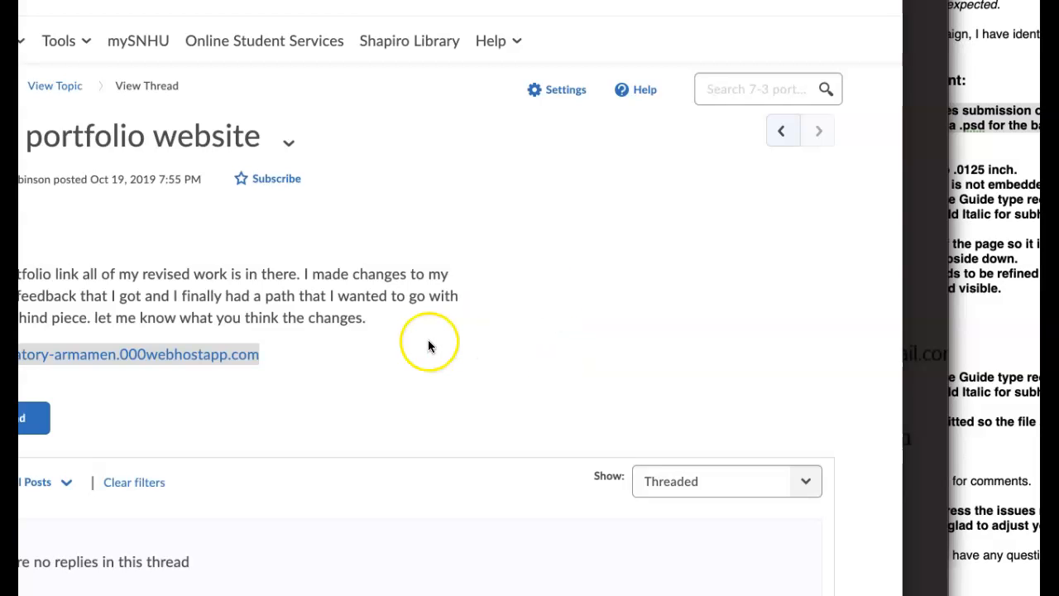
Show the letterhead and business card pages among the open windows, then return to the home page top
scroll("down", 3)
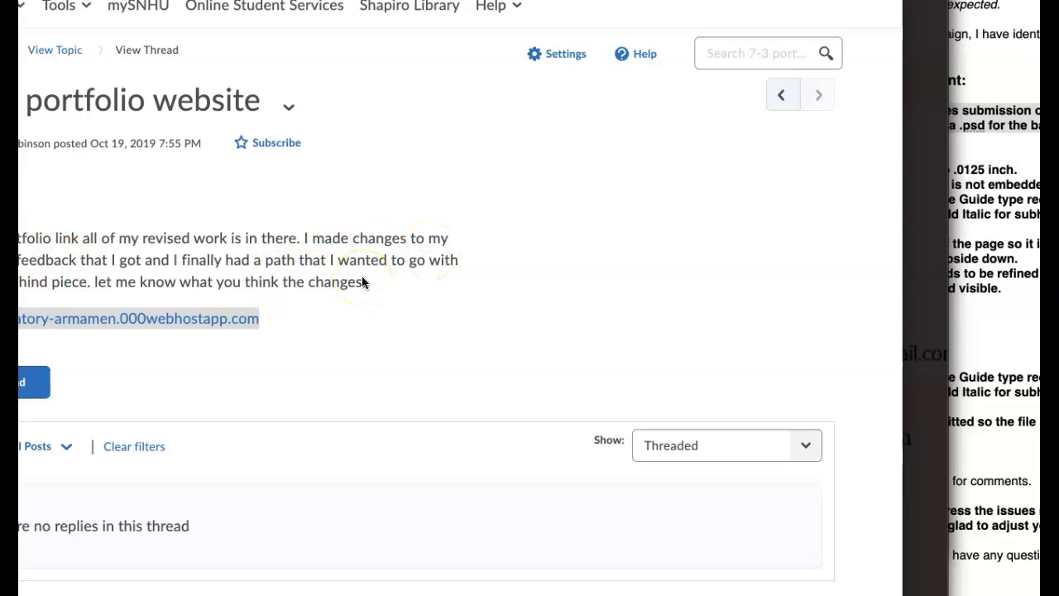
mouse_move(400, 302)
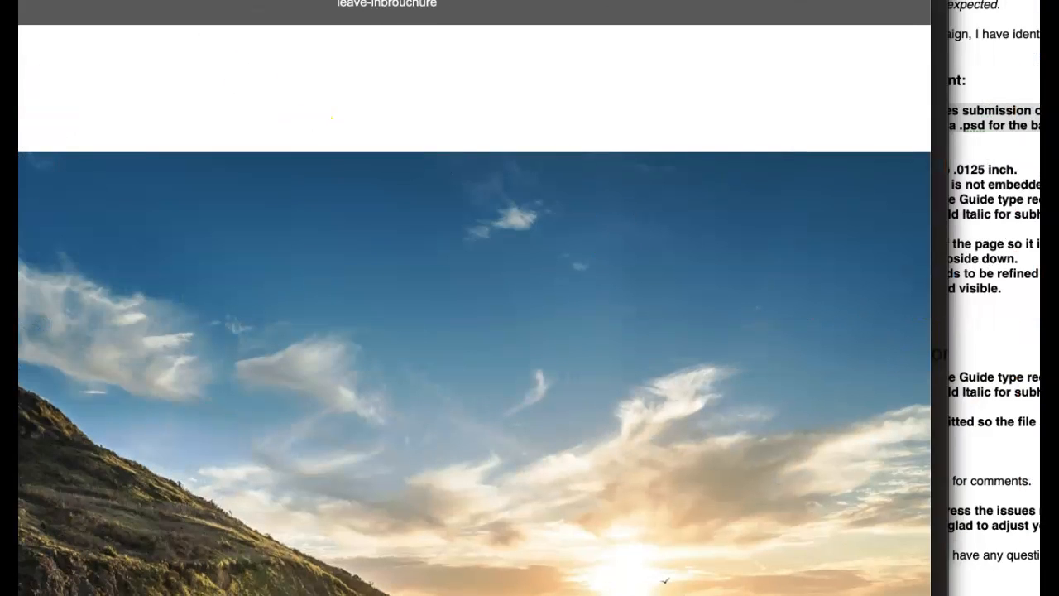
left_click(449, 4)
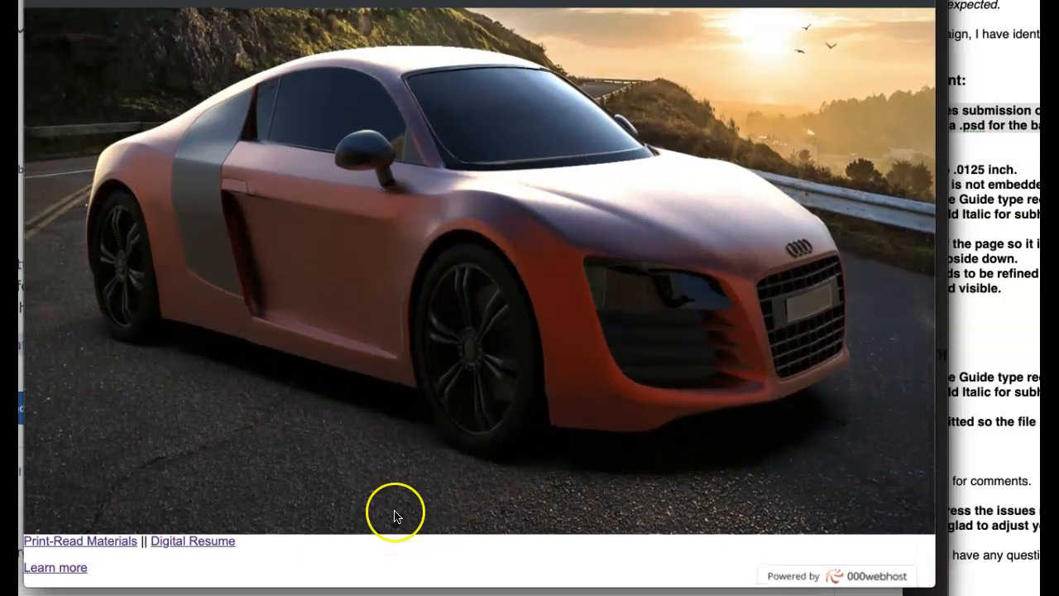
mouse_move(191, 543)
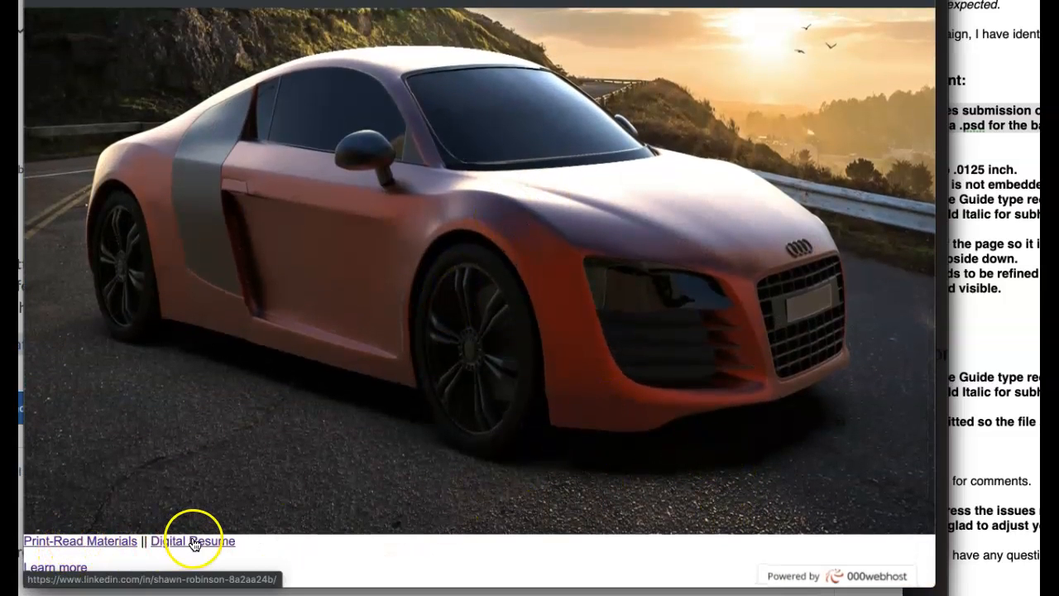
mouse_move(52, 567)
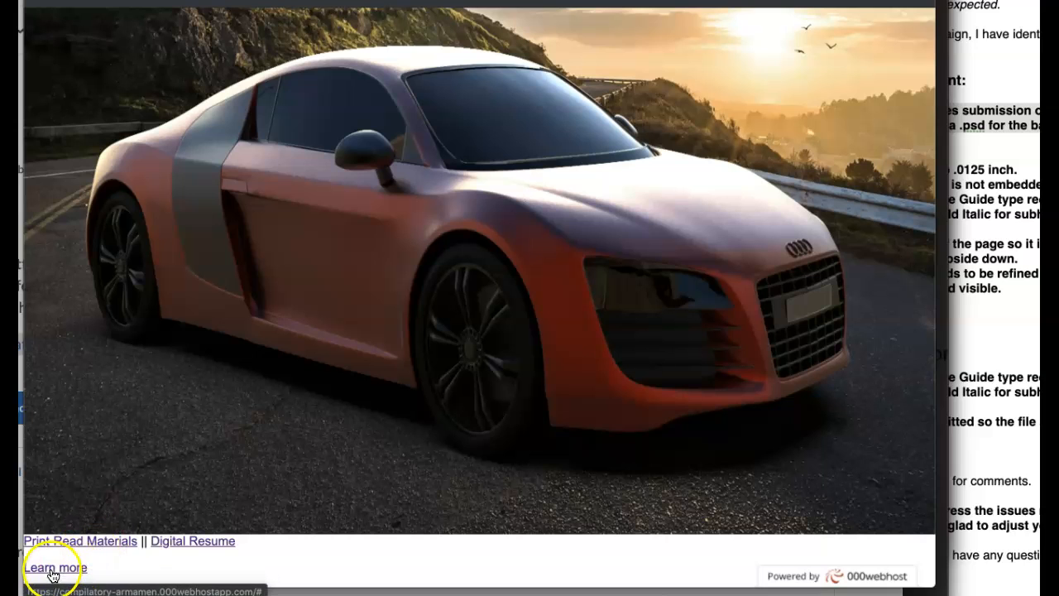
left_click(54, 566)
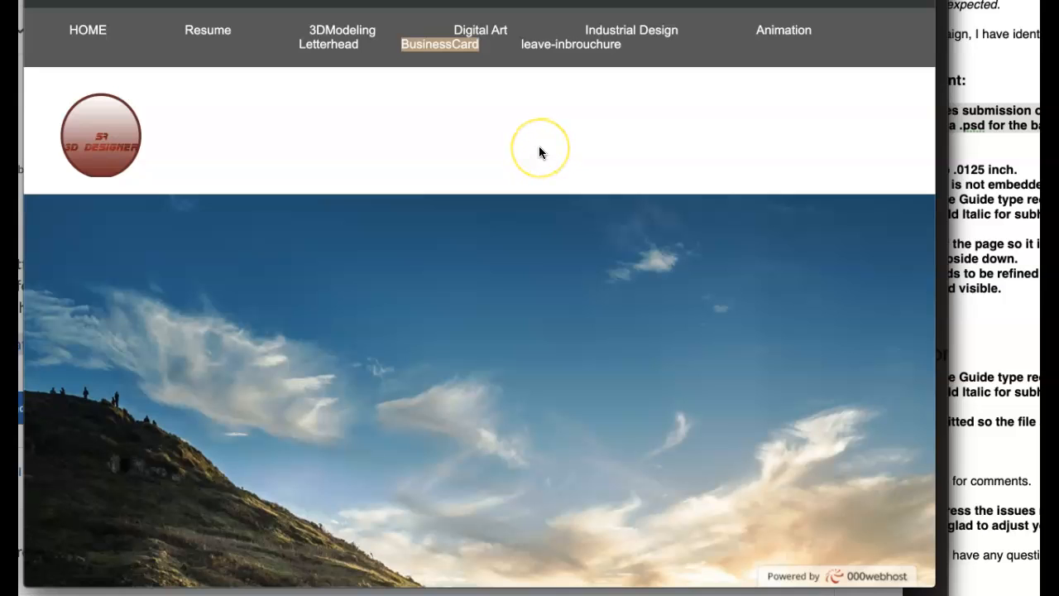
mouse_move(569, 196)
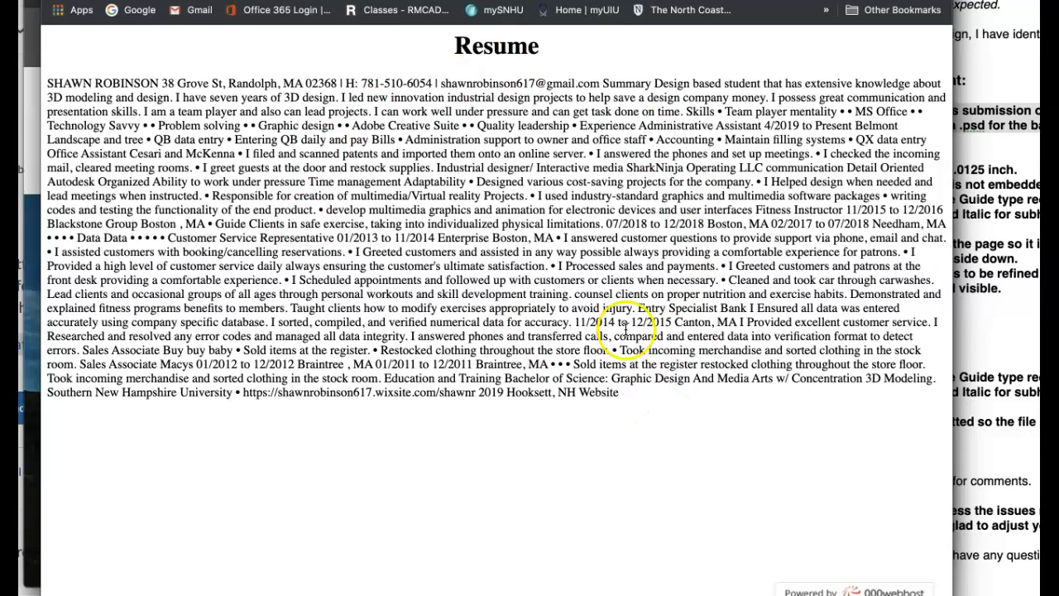
mouse_move(467, 244)
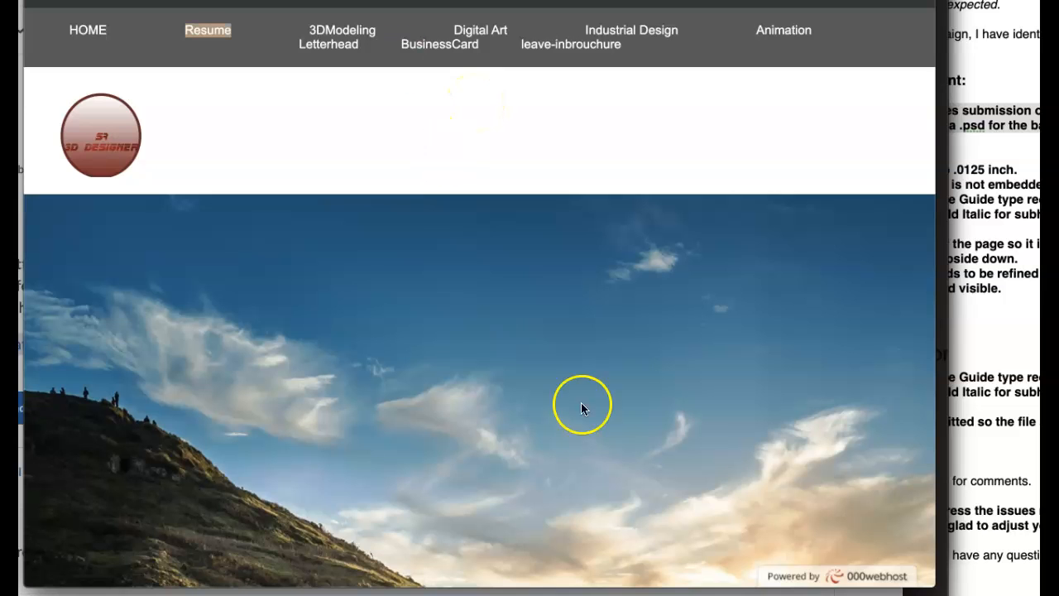
scroll("down", 3)
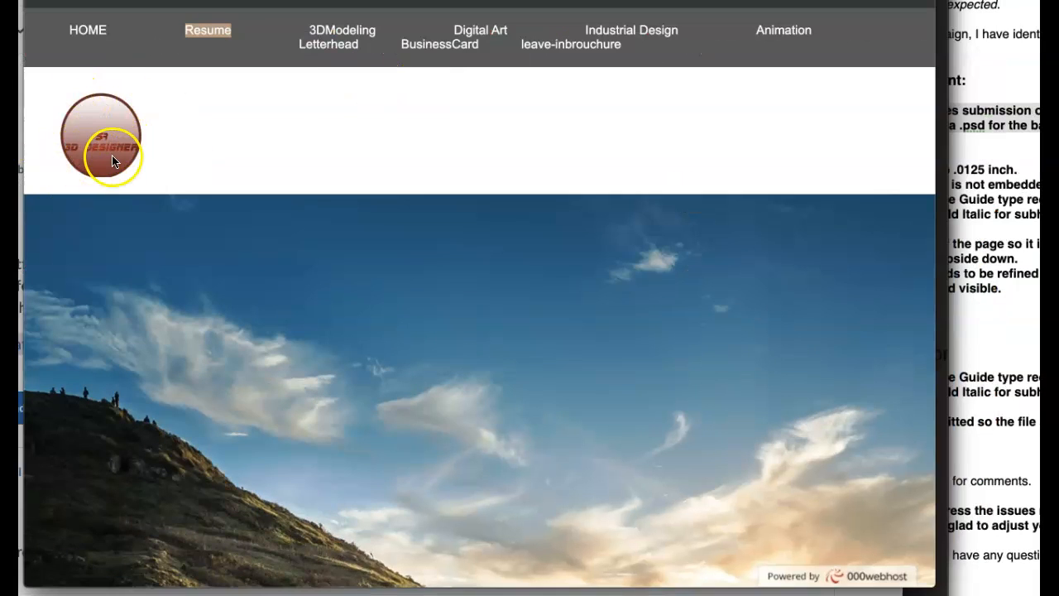
mouse_move(236, 186)
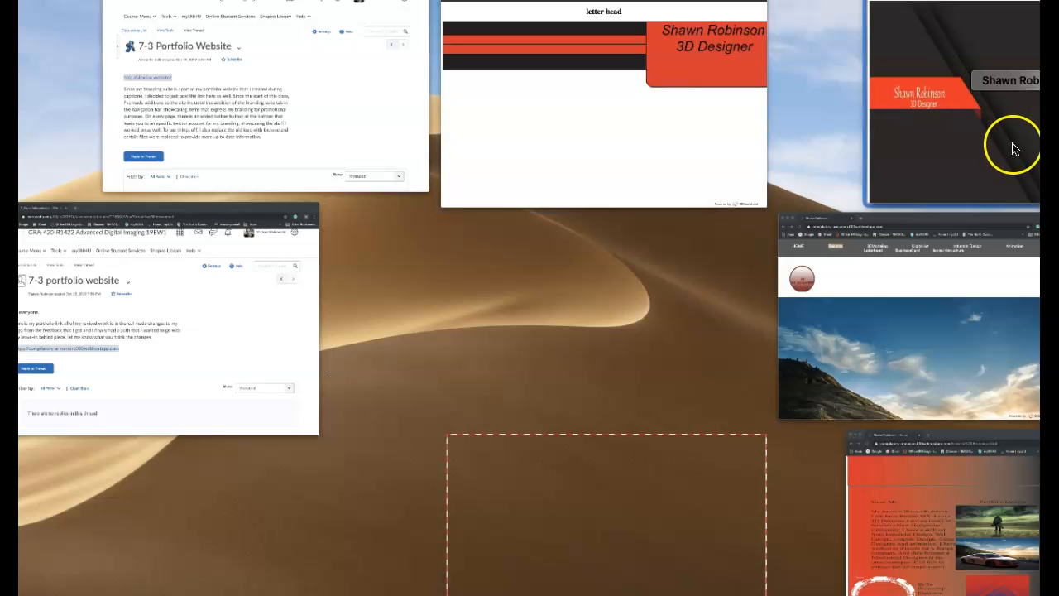
mouse_move(1016, 151)
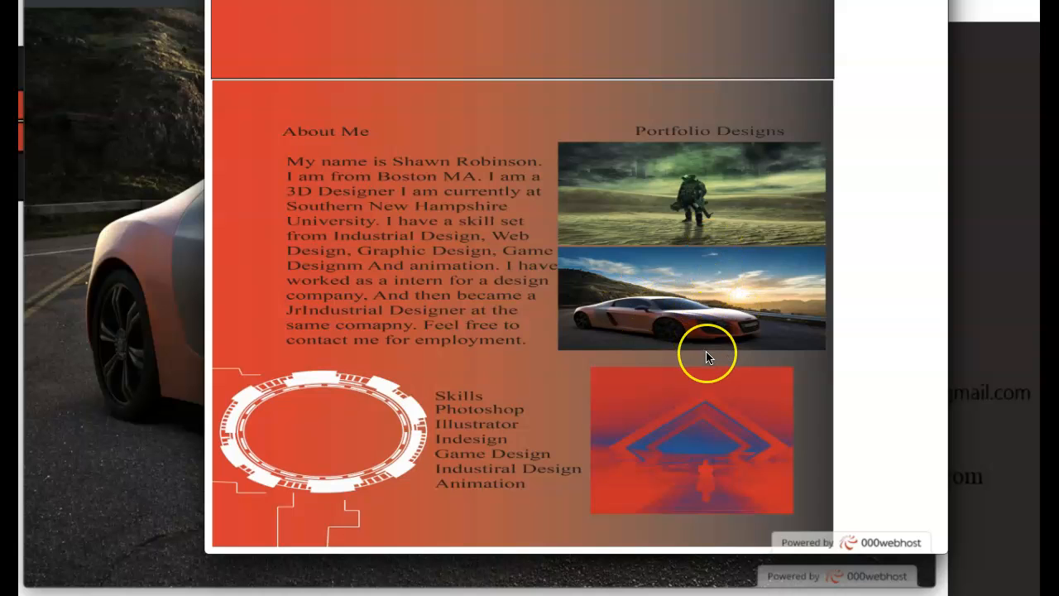
mouse_move(616, 276)
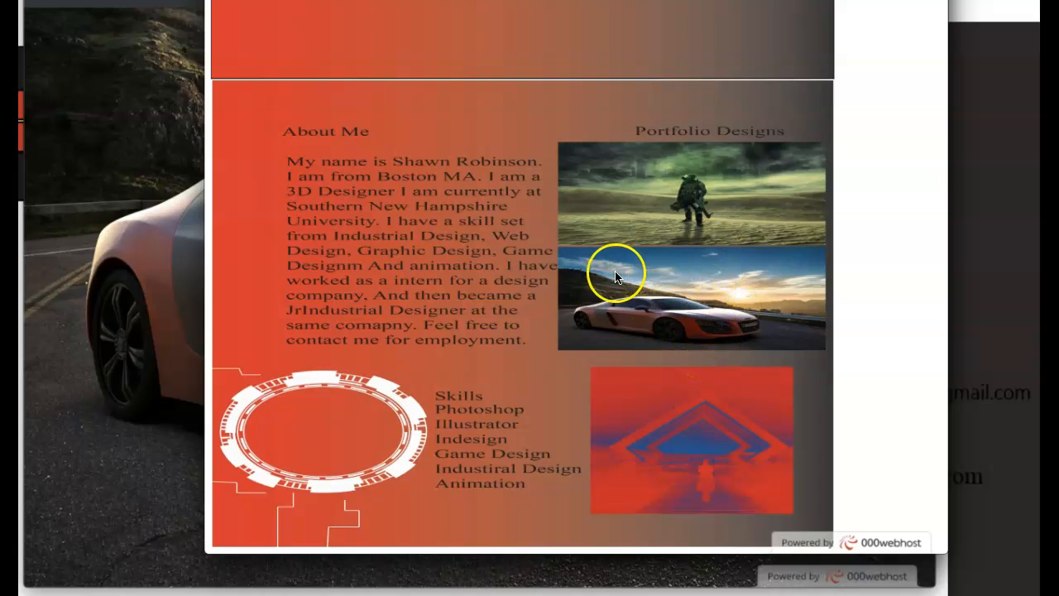
scroll("down", 3)
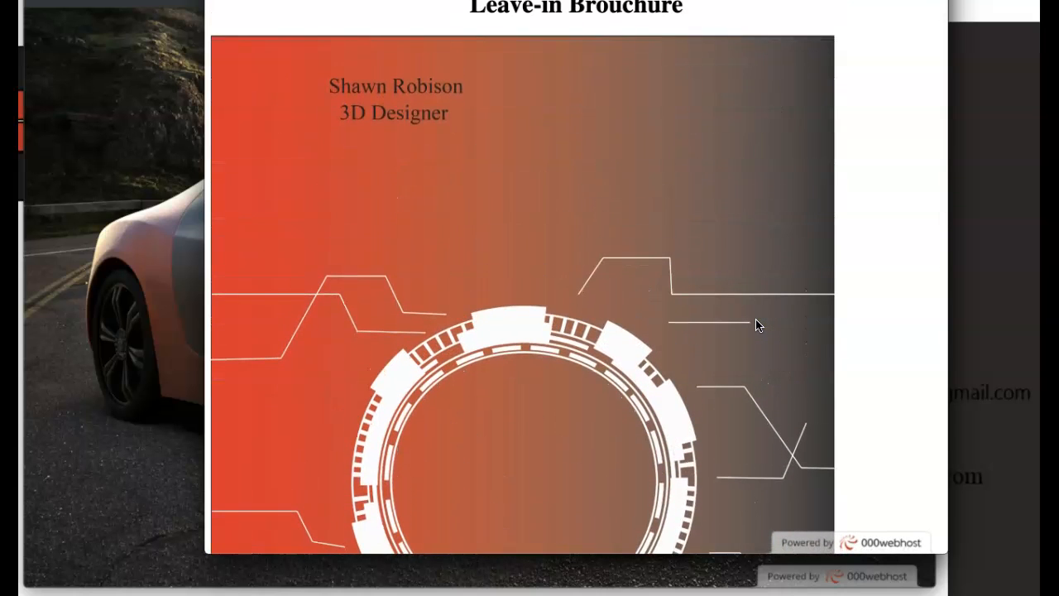
scroll("down", 3)
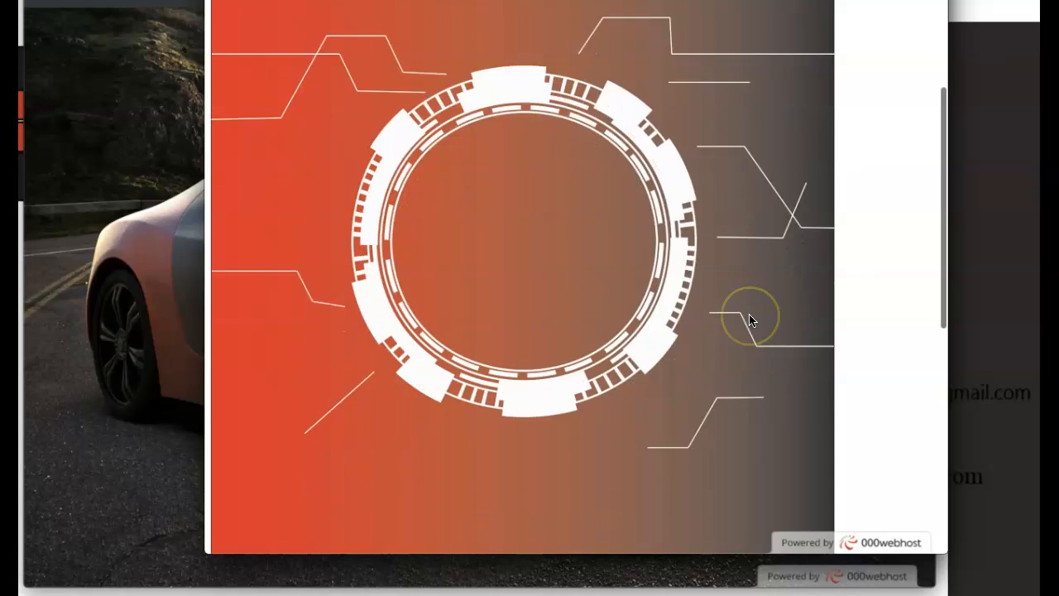
scroll("down", 3)
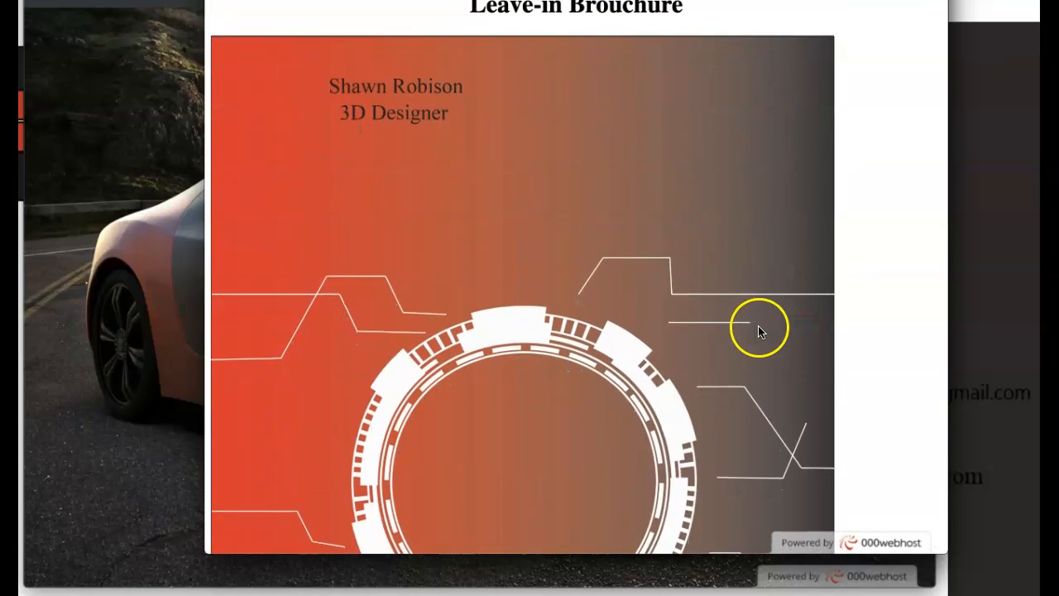
scroll("down", 3)
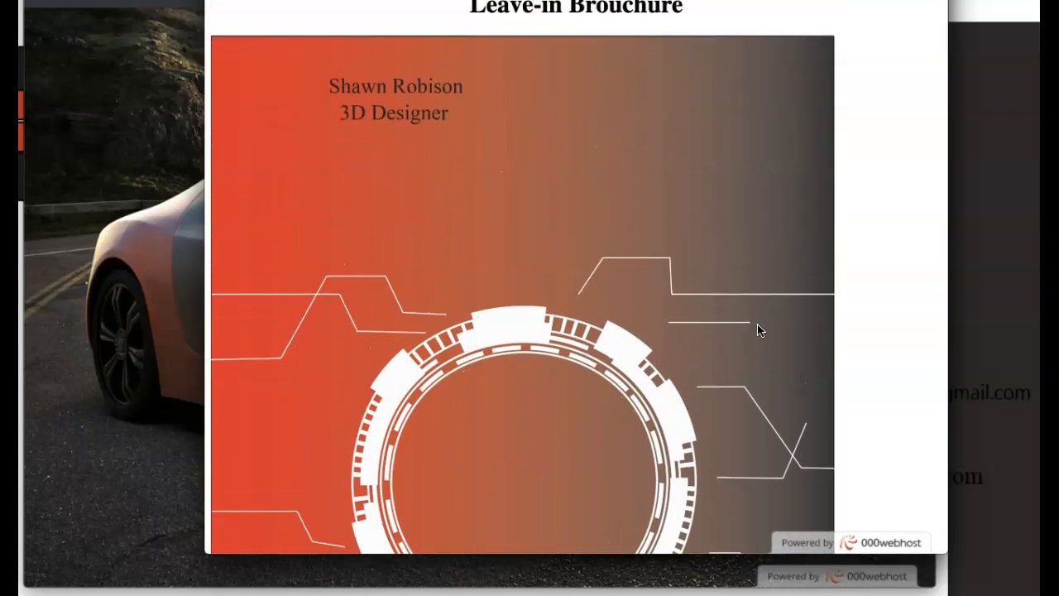
left_click(566, 428)
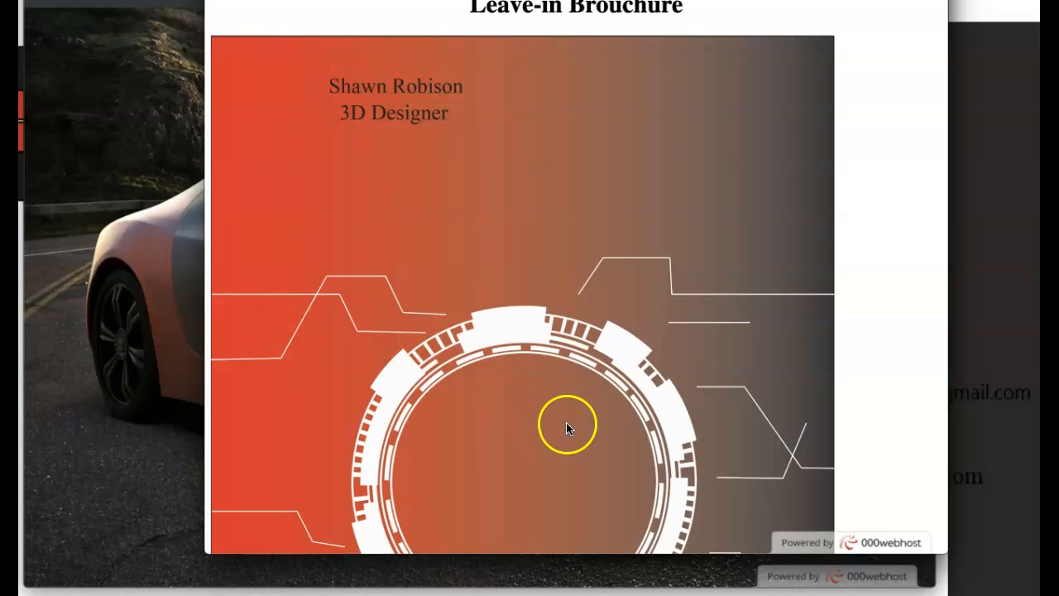
scroll("down", 3)
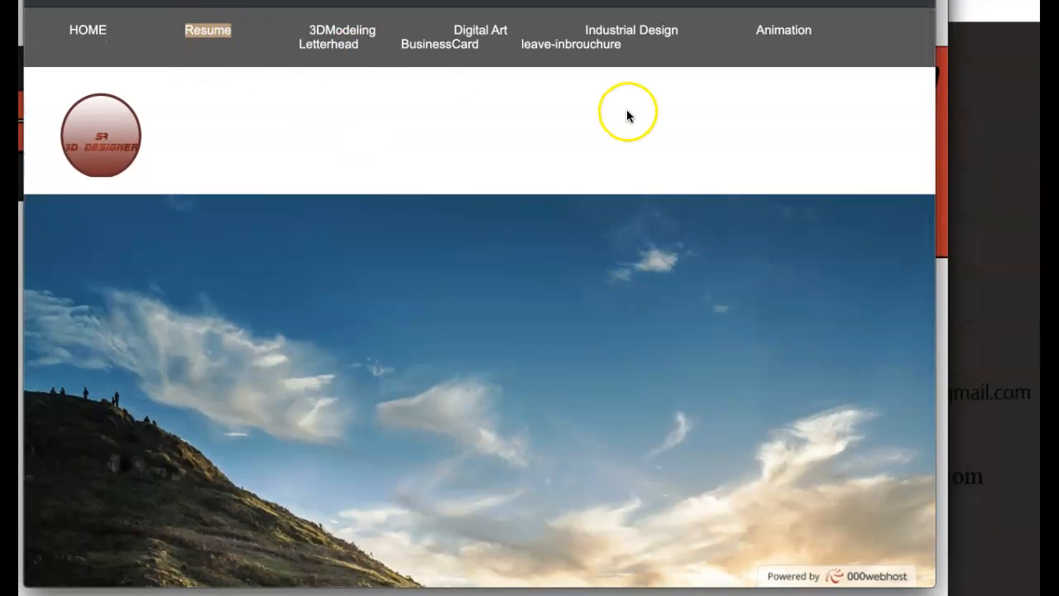
mouse_move(567, 53)
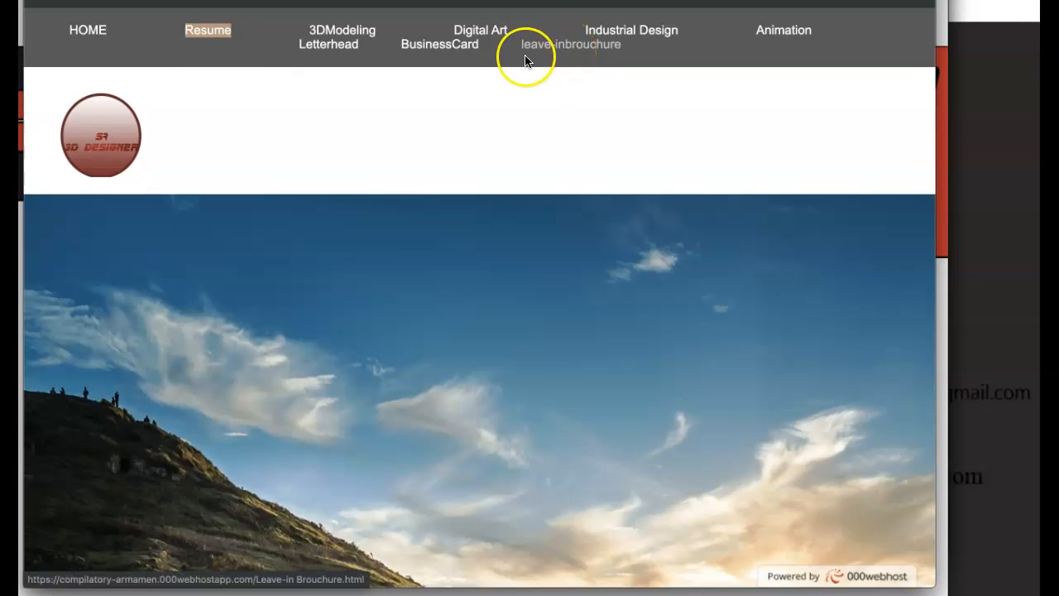
mouse_move(389, 58)
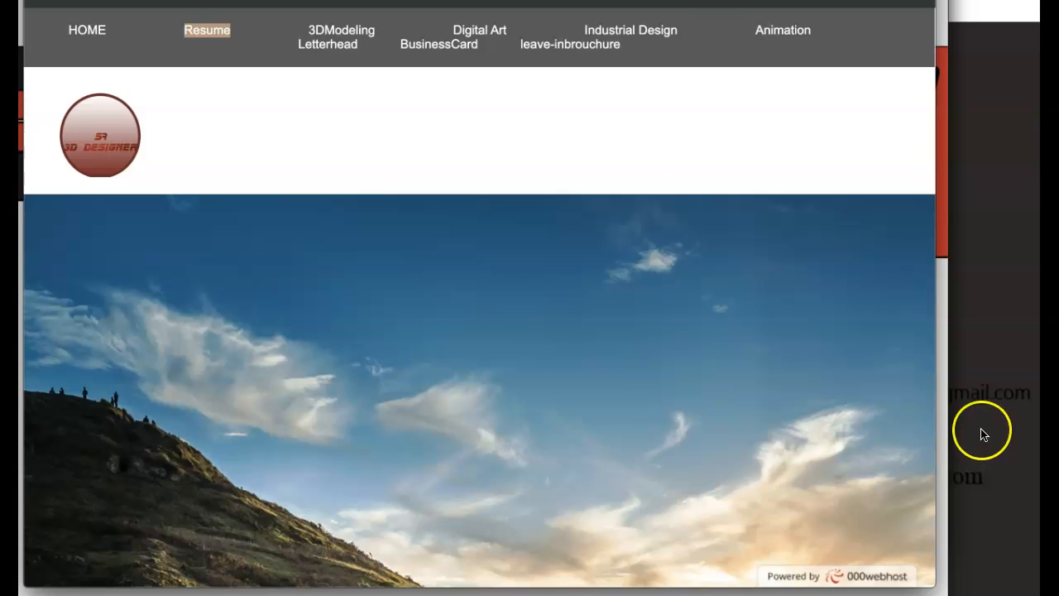
mouse_move(469, 451)
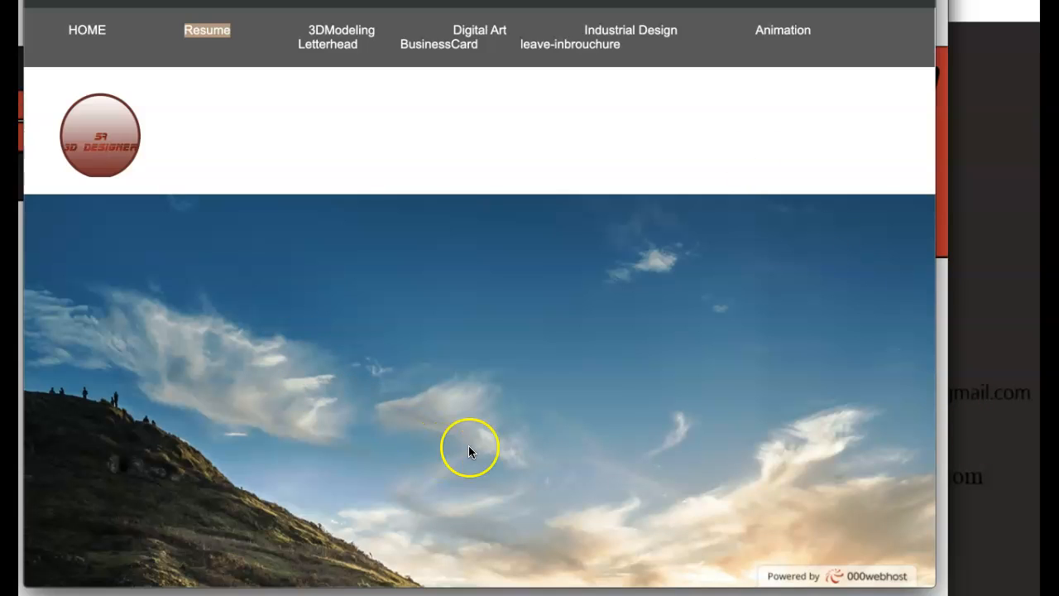
mouse_move(464, 449)
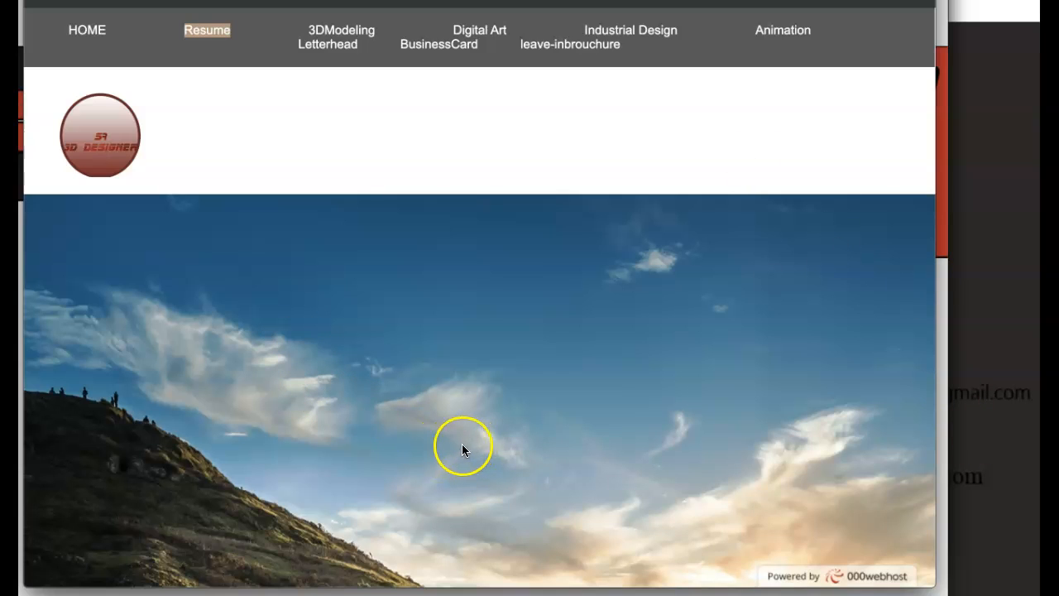
mouse_move(398, 221)
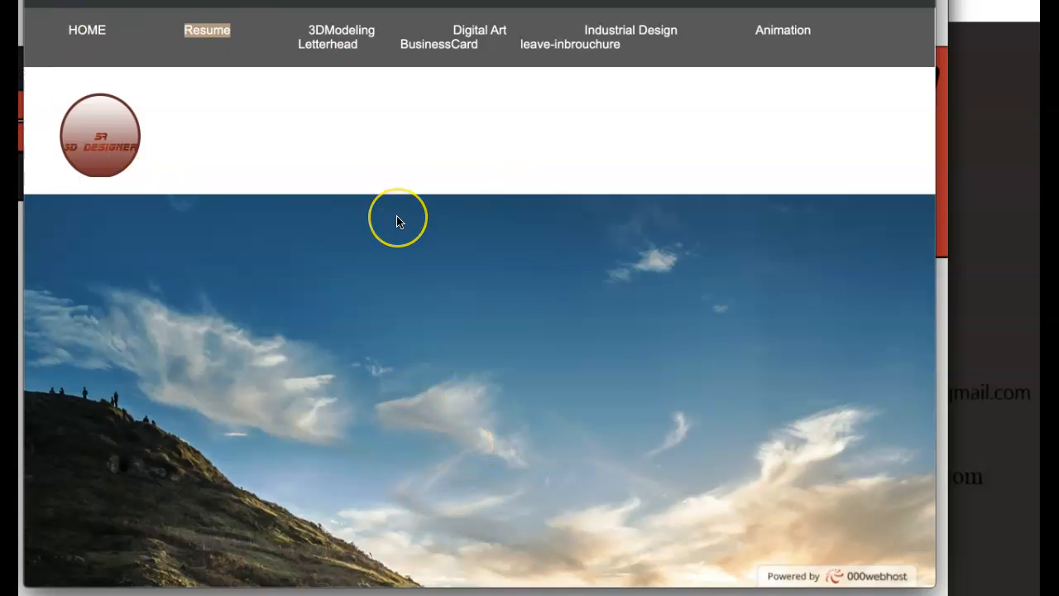
Go to the portfolio's Animation page headed by the dinosaur model image
scroll("down", 3)
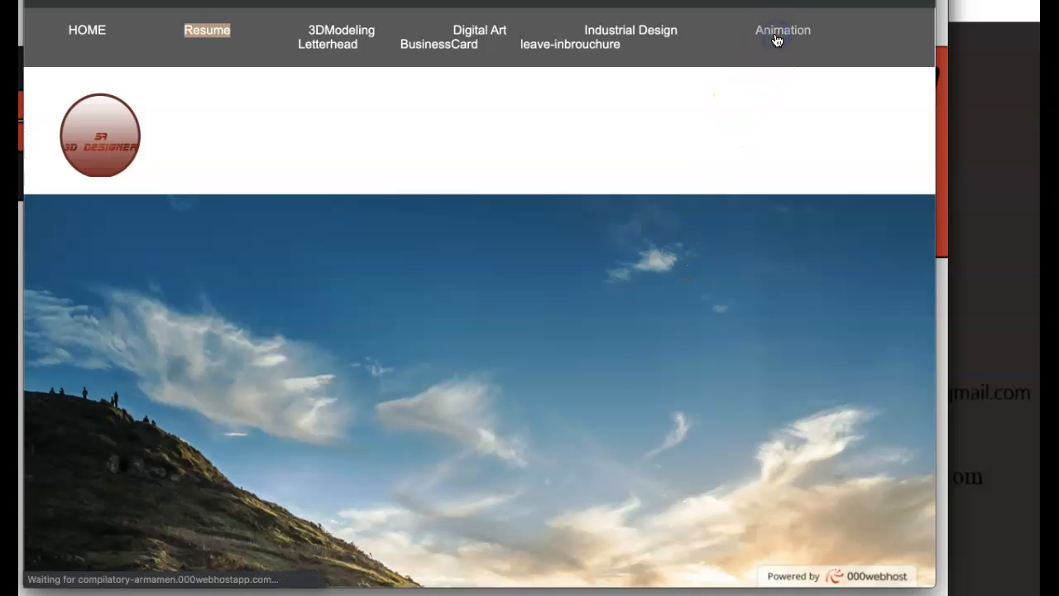
left_click(782, 30)
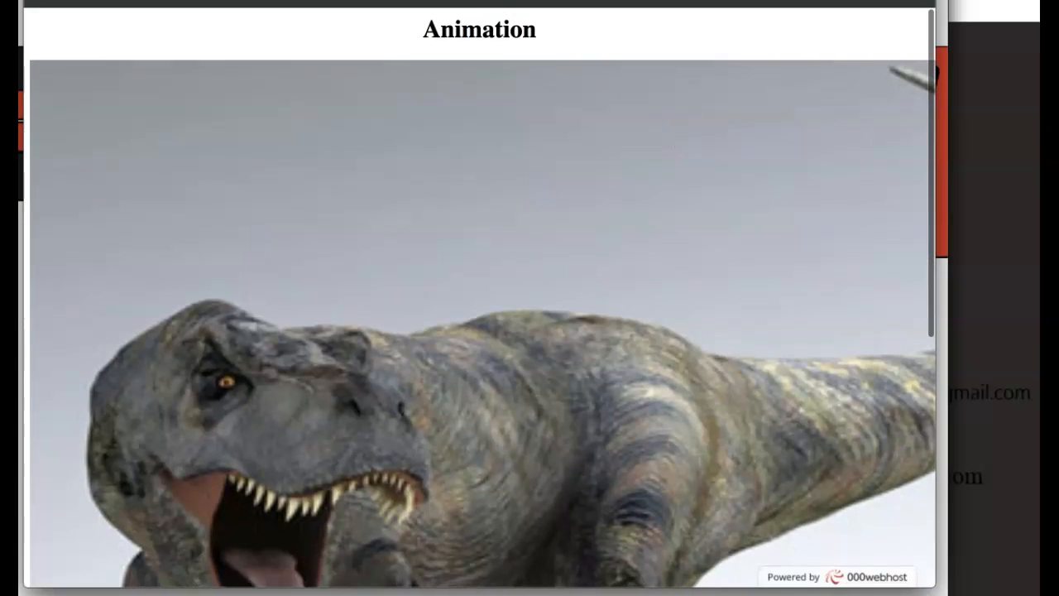